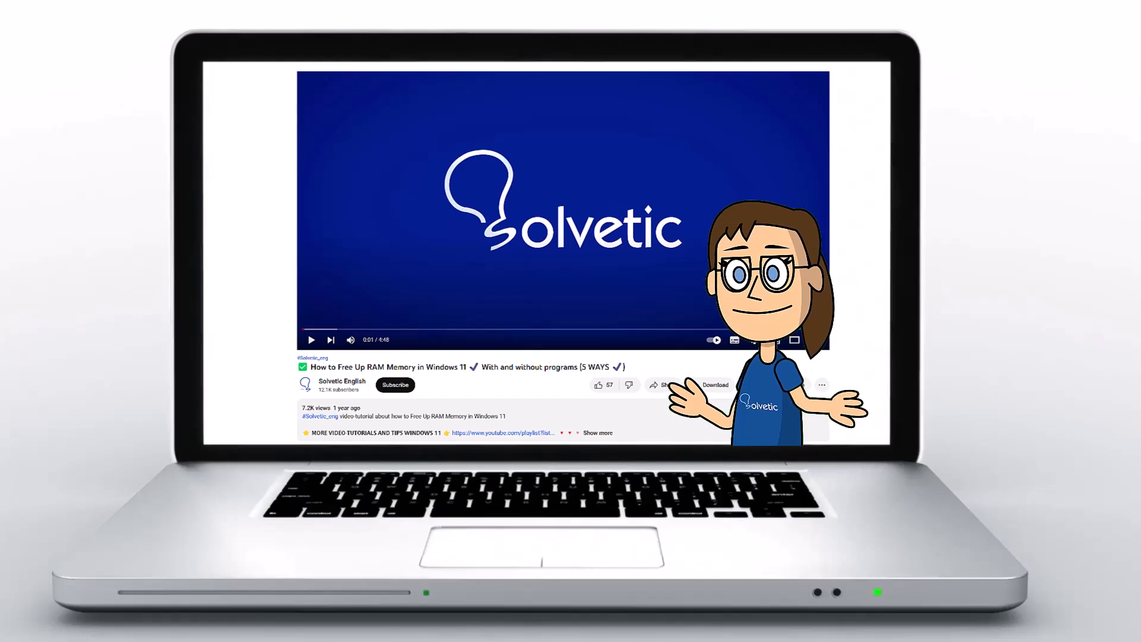
# Step: Skip past the Solvetic video intro to the WhatsApp chats list
pyautogui.click(597, 432)
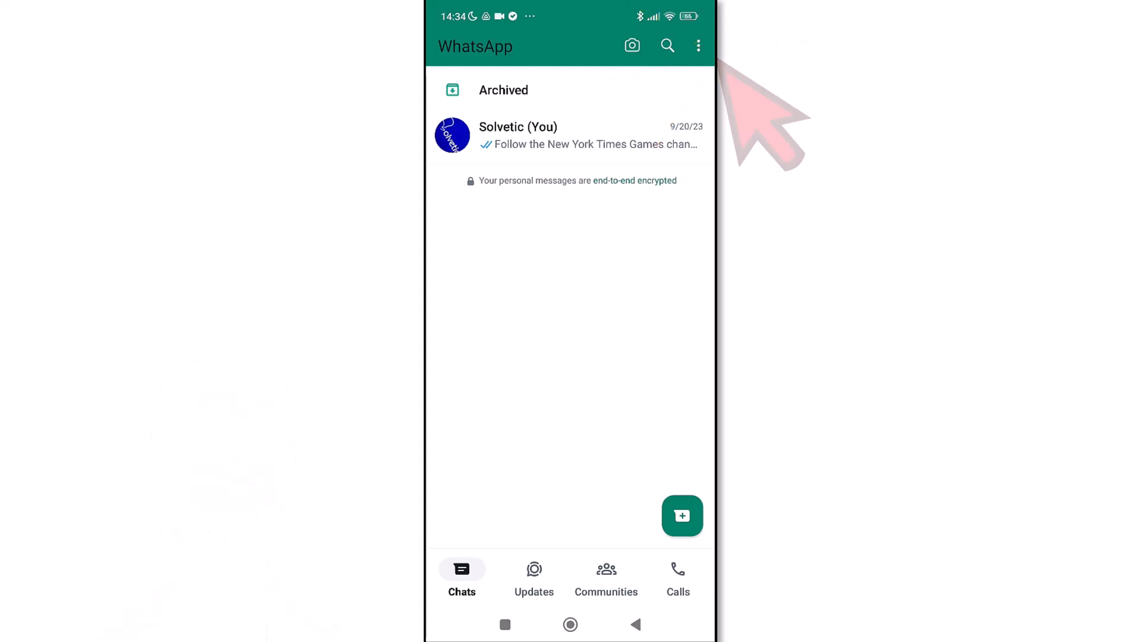
# Step: Go to WhatsApp Settings and open the Storage and data page
pyautogui.click(697, 45)
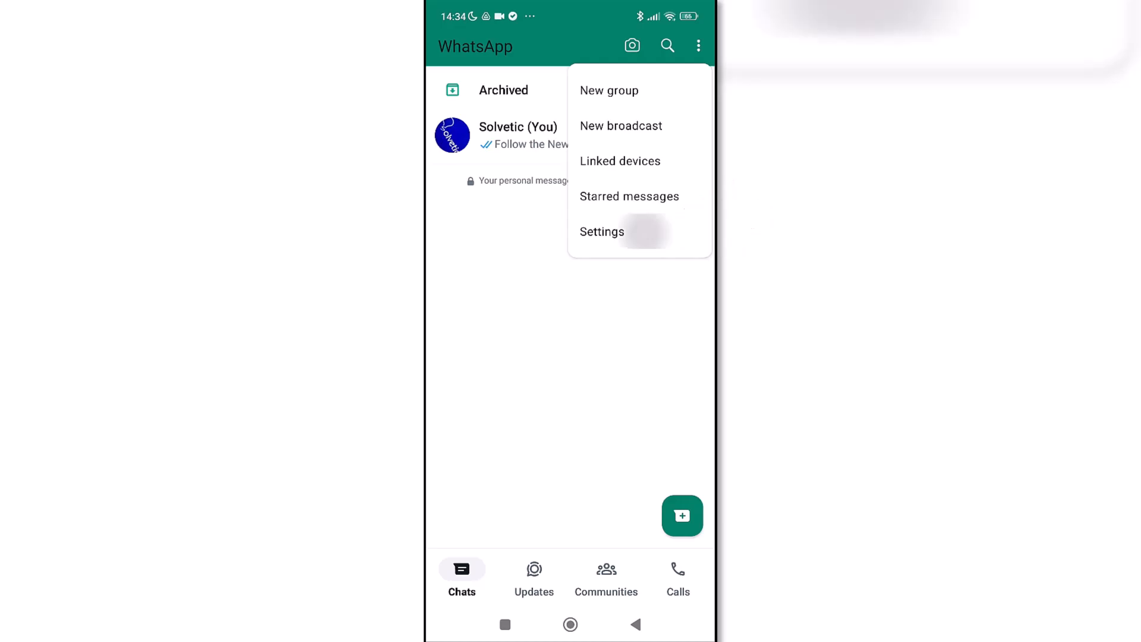
pyautogui.click(602, 231)
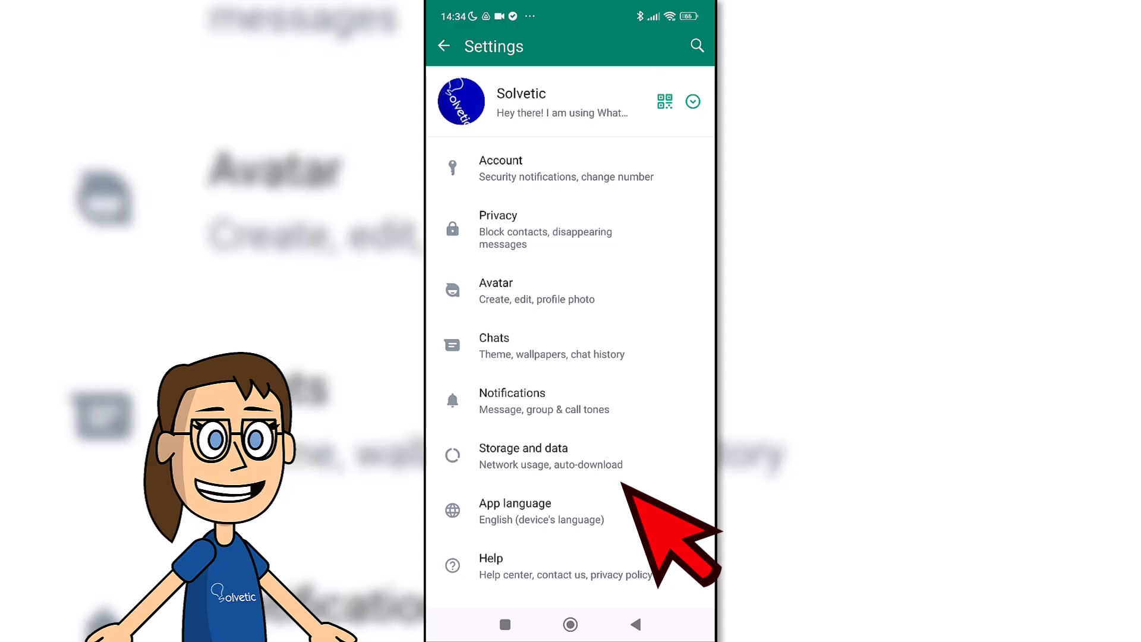
pyautogui.click(523, 456)
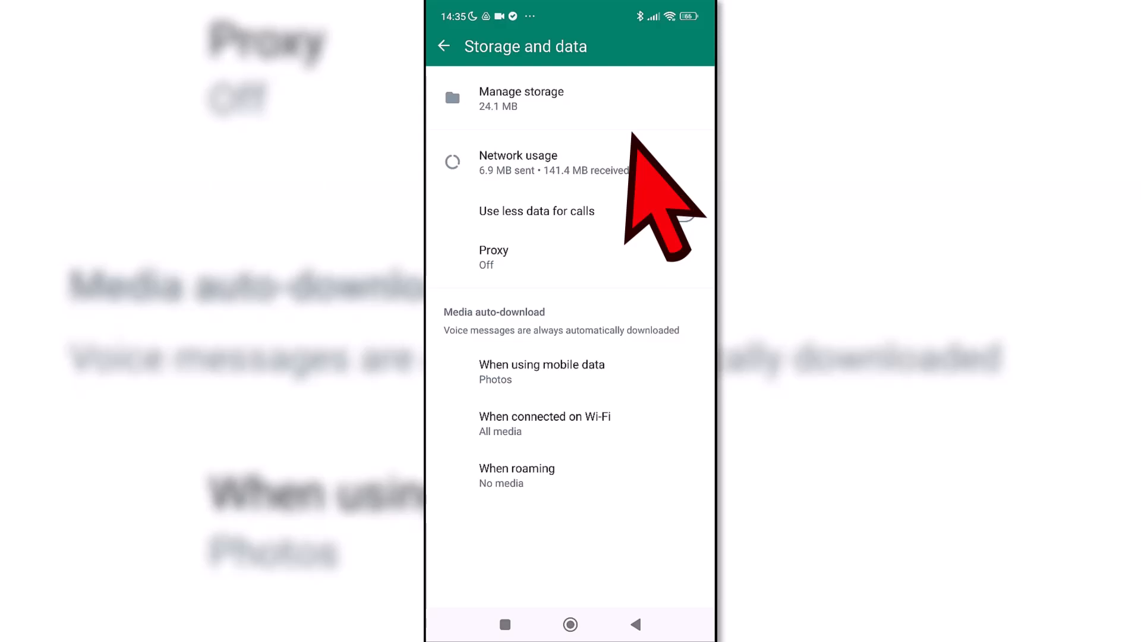
# Step: Open Manage storage and view the New York Times Games stored media
pyautogui.click(521, 98)
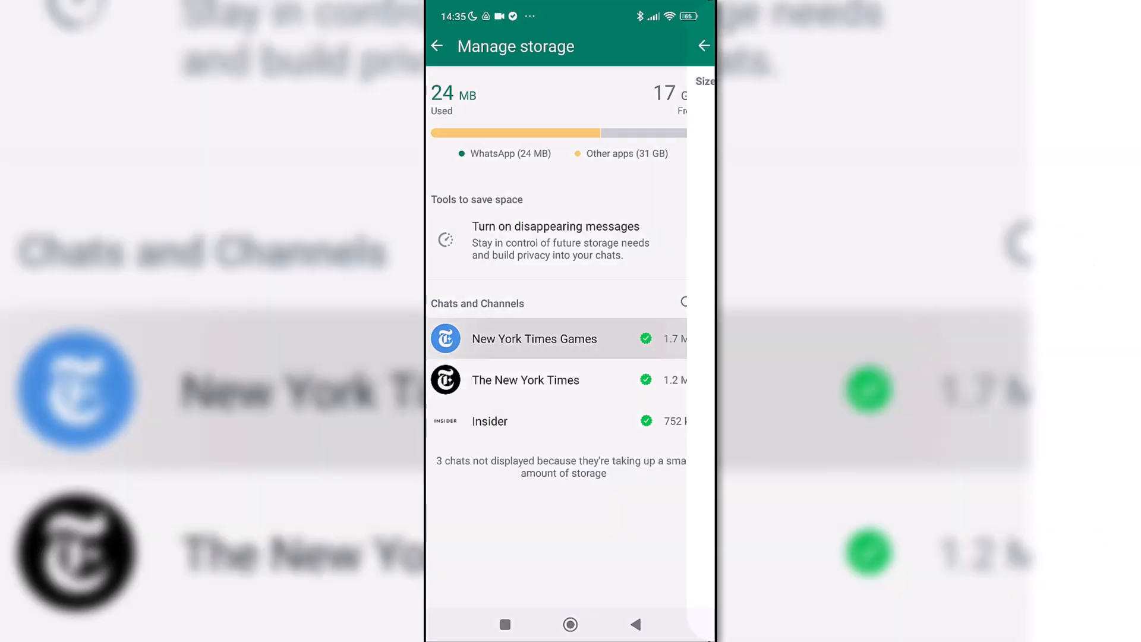
pyautogui.click(533, 338)
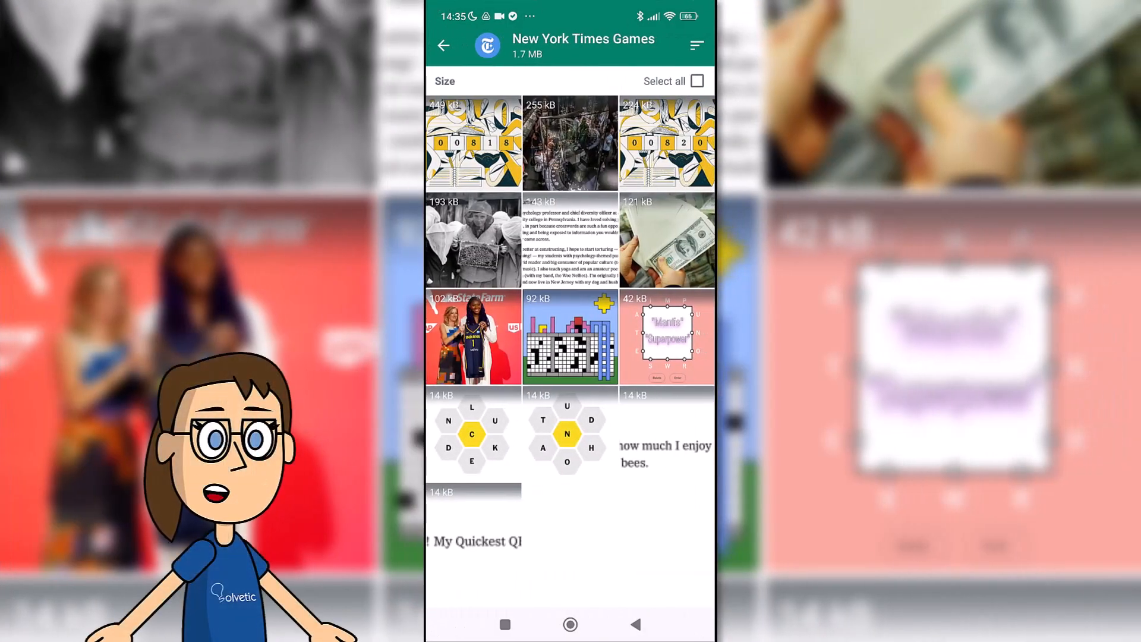
# Step: Select all 13 New York Times Games media items (1.7 MB) for deletion
pyautogui.click(473, 142)
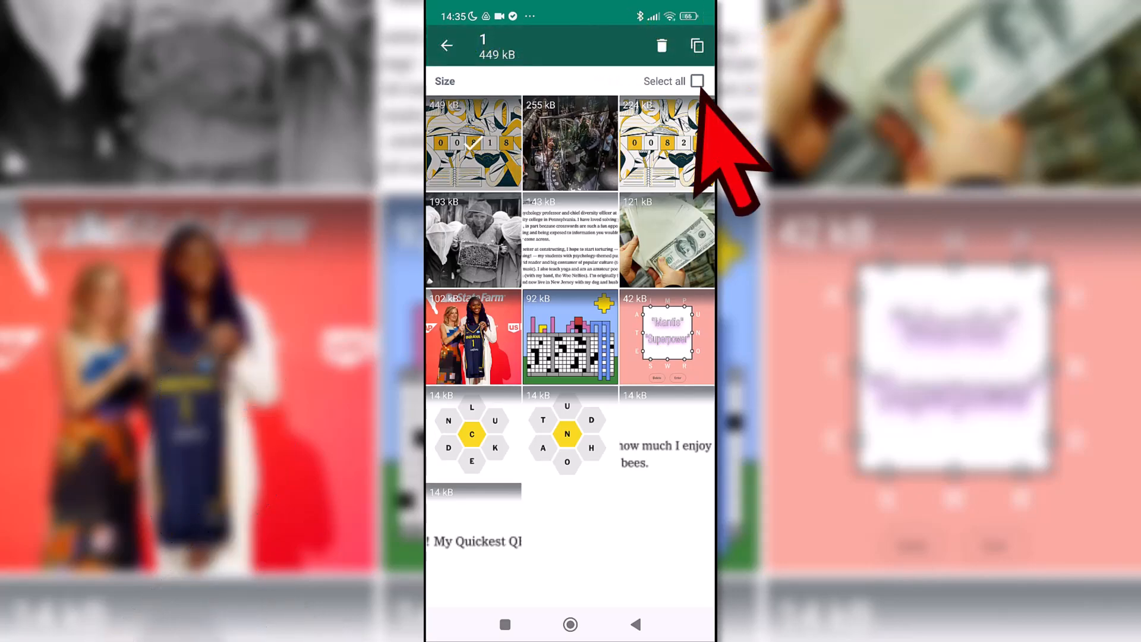
pyautogui.click(697, 81)
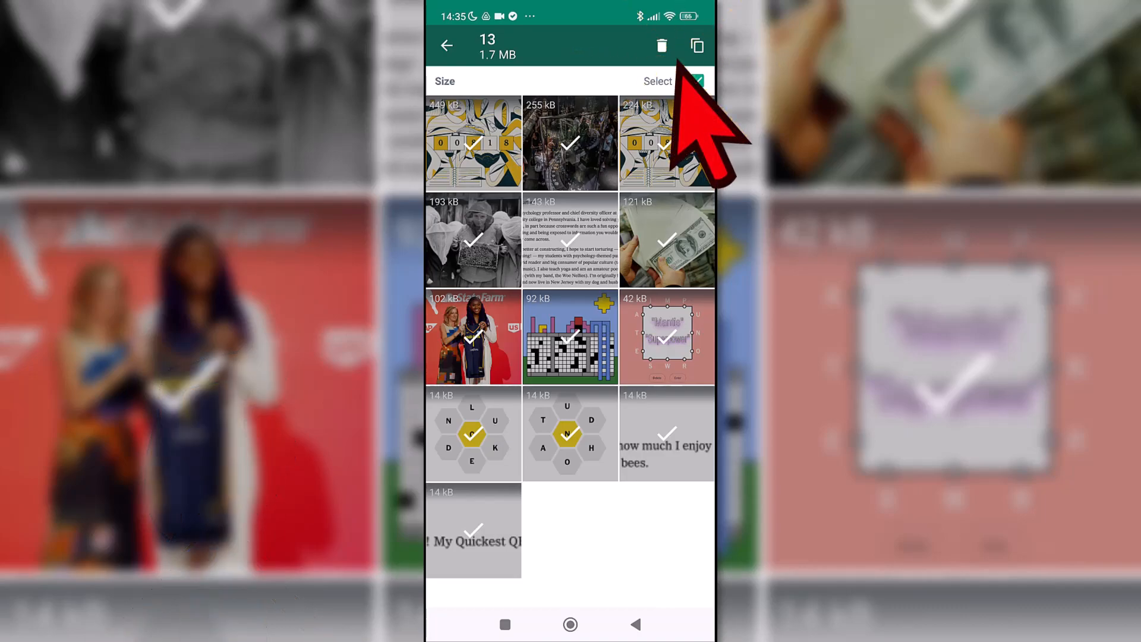
pyautogui.click(661, 45)
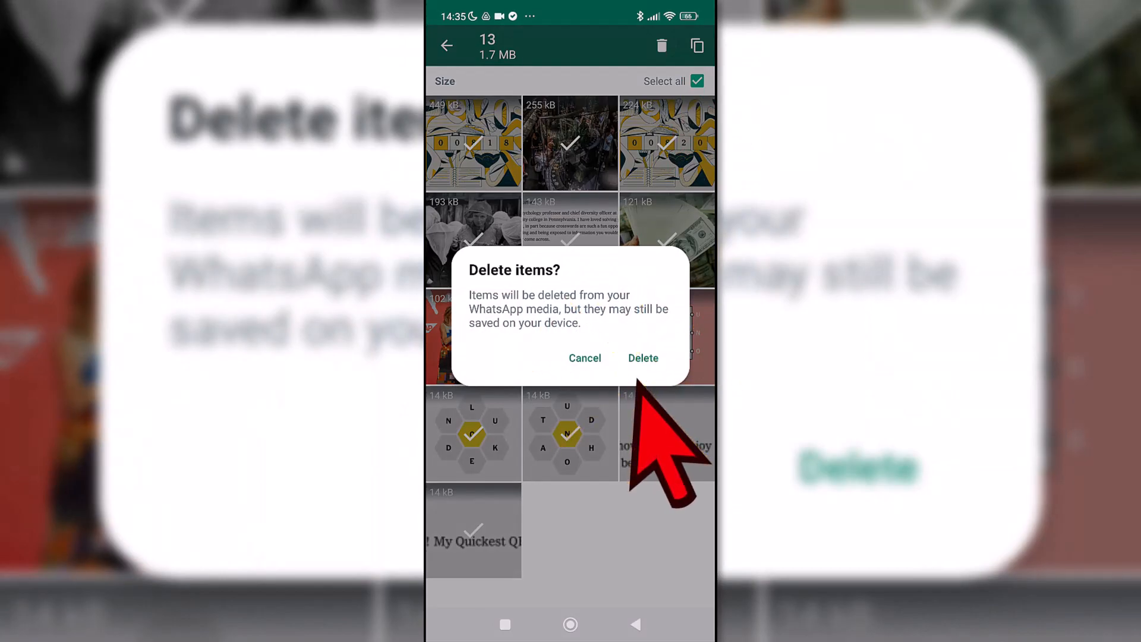
# Step: Confirm deleting the media and return to the Manage storage list
pyautogui.click(642, 357)
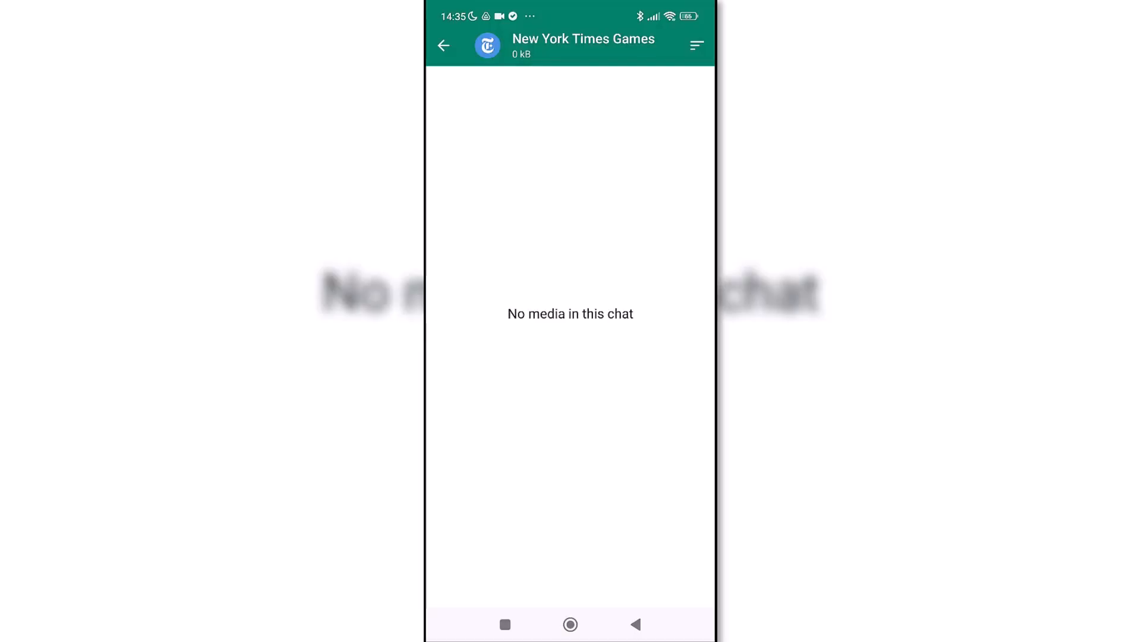
pyautogui.click(444, 45)
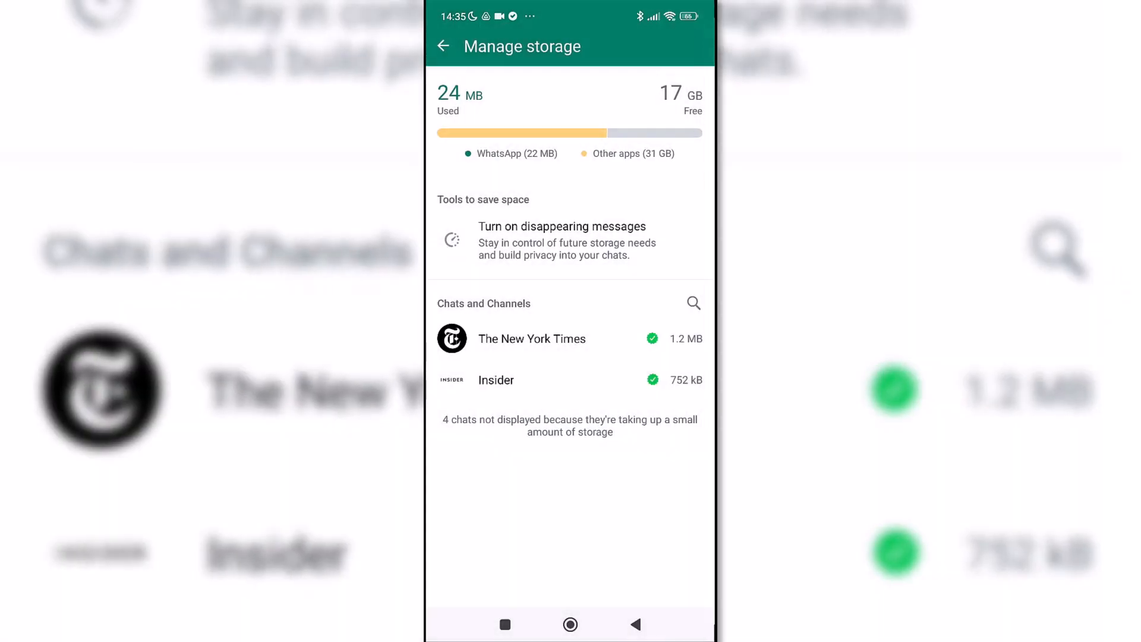